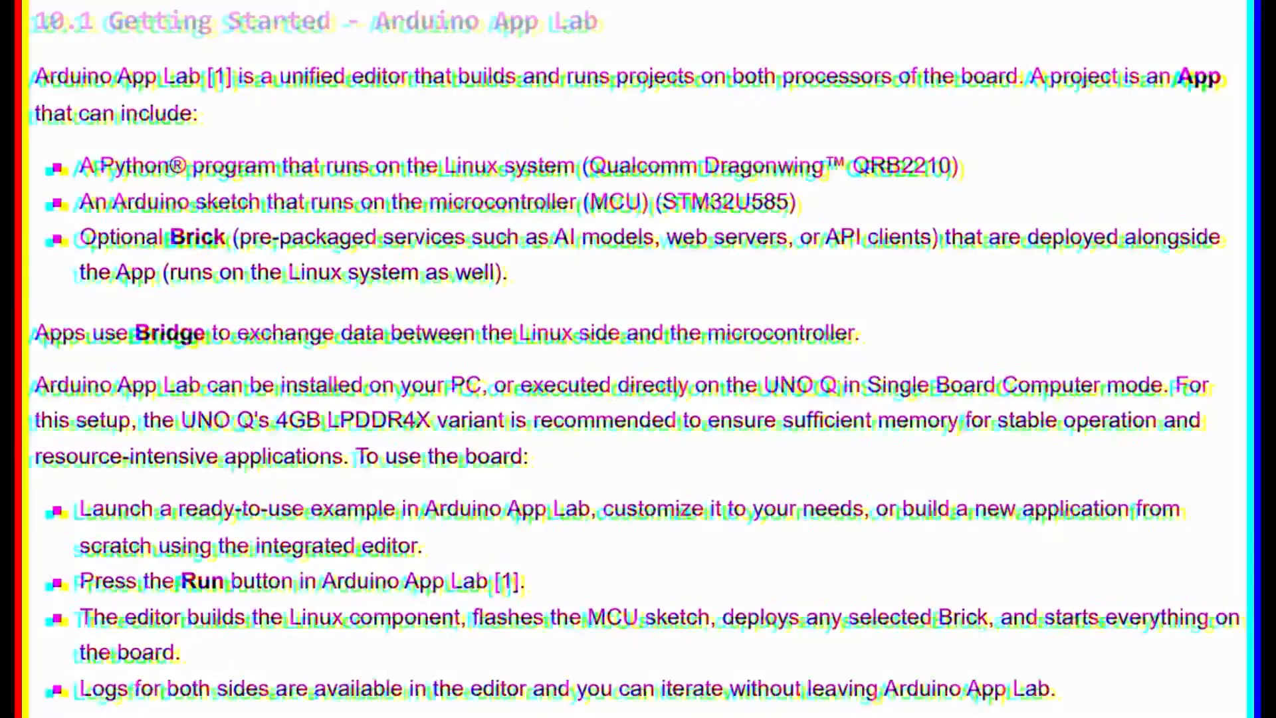
{"action": "scroll", "scroll_direction": "down", "scroll_amount": 3}
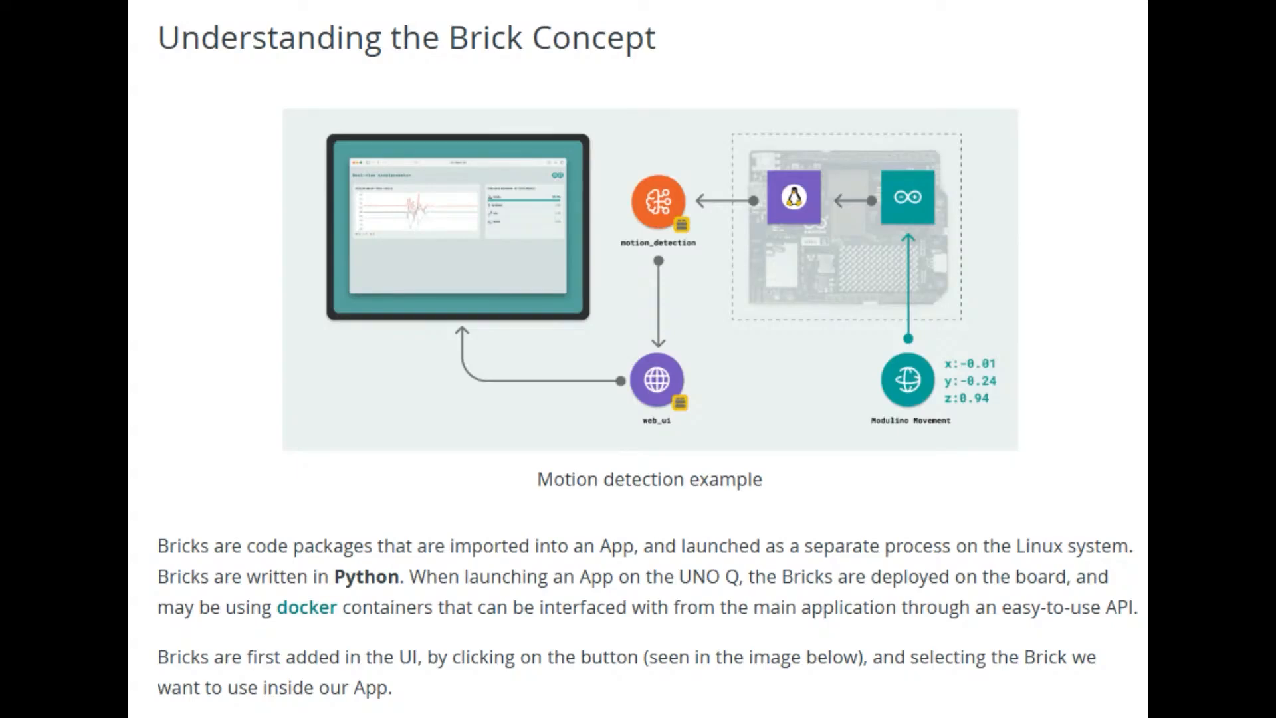